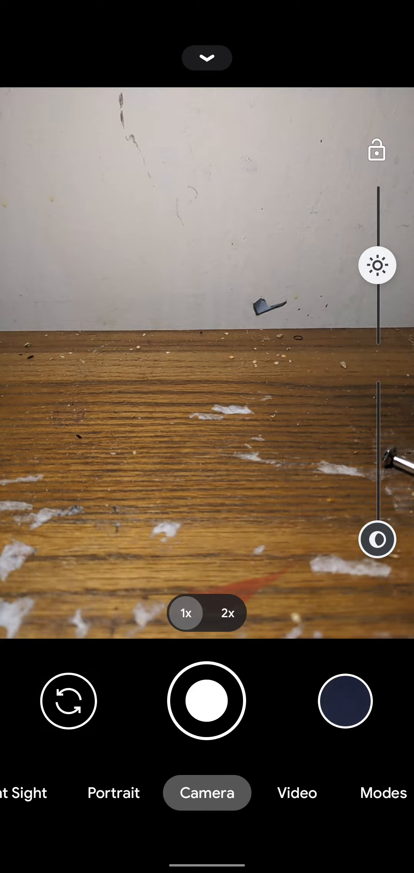
Step: Switch the camera from photo mode to video recording mode
left_click(296, 792)
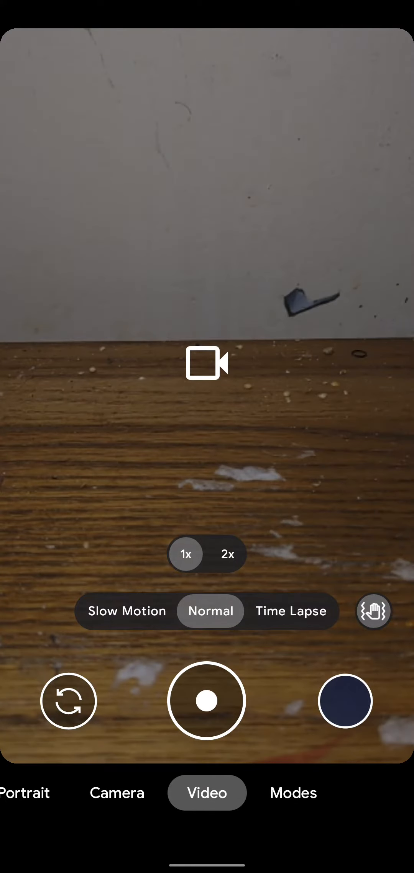
Step: Return the camera from video mode to photo mode
left_click(293, 793)
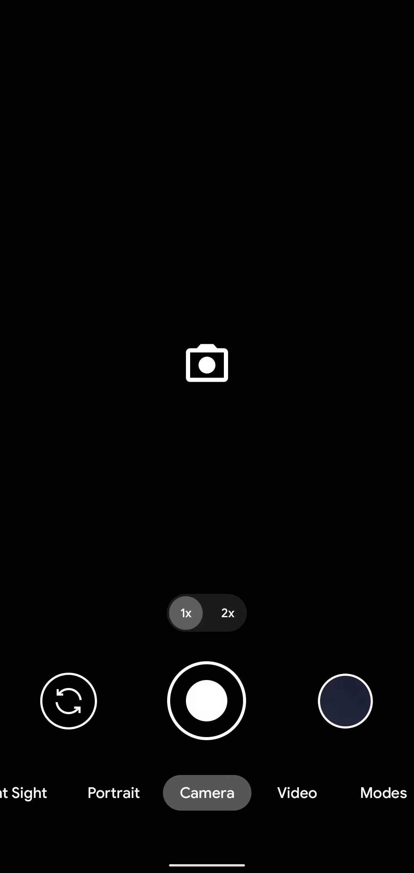
left_click(113, 793)
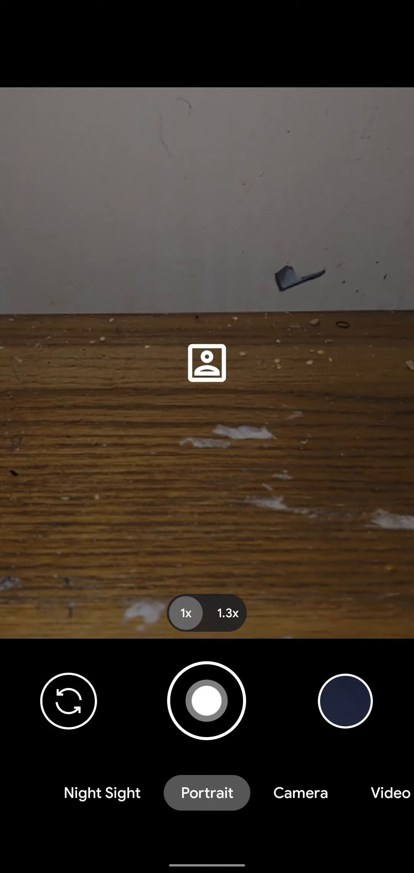
left_click(300, 792)
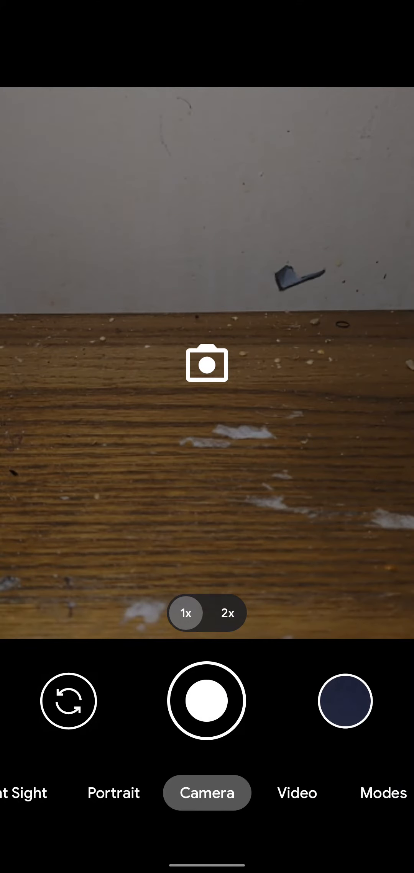
Step: Zoom the preview to 8.0x, switch to video, and pull down the notification shade
left_click(227, 613)
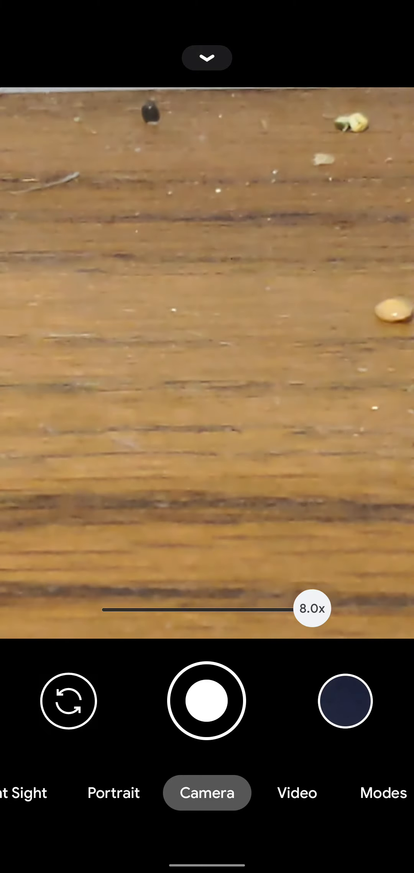
left_click(297, 793)
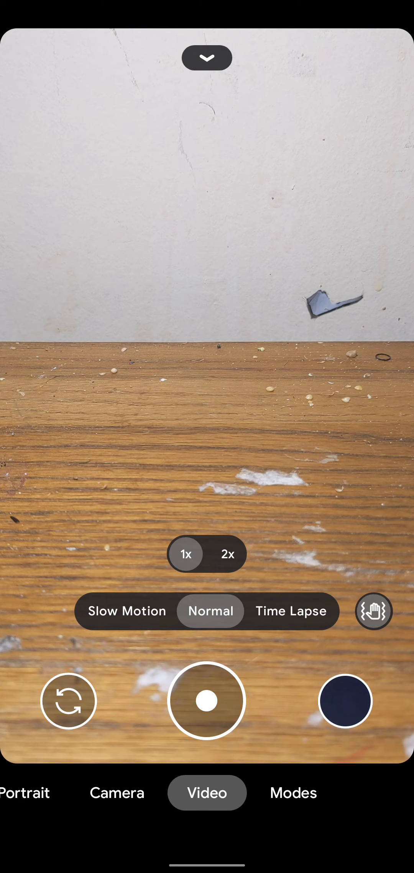
left_click(207, 58)
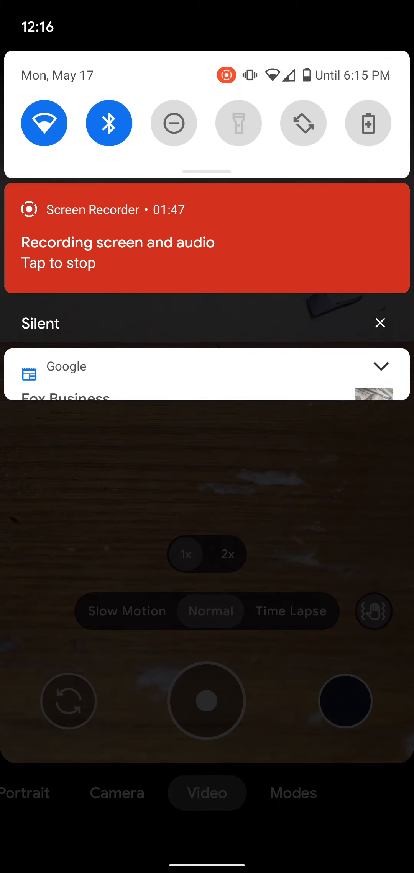
left_click(379, 366)
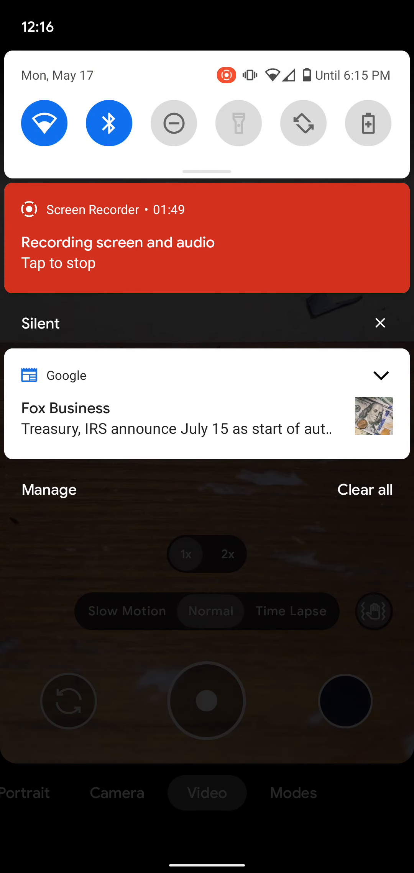